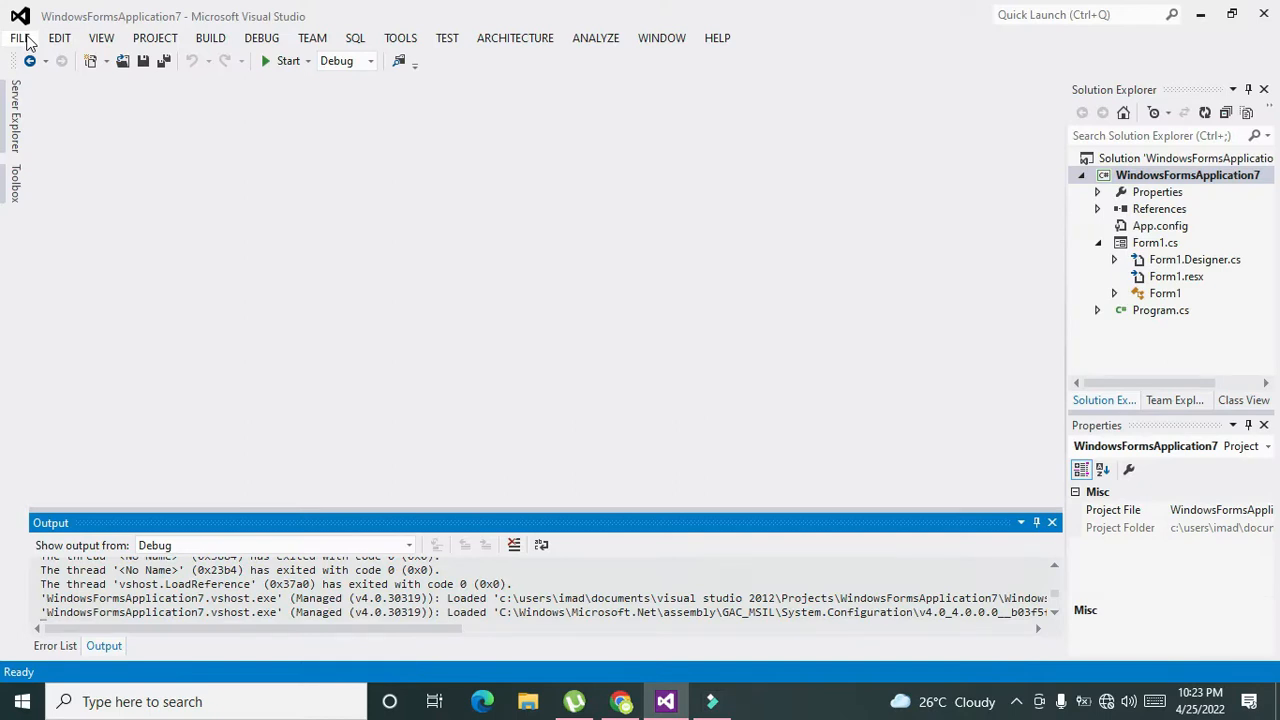
Create a new Visual C# Windows Forms Application project, WindowsFormsApplication8, from File > New > Project.
{"action": "left_click", "coordinate": [18, 38]}
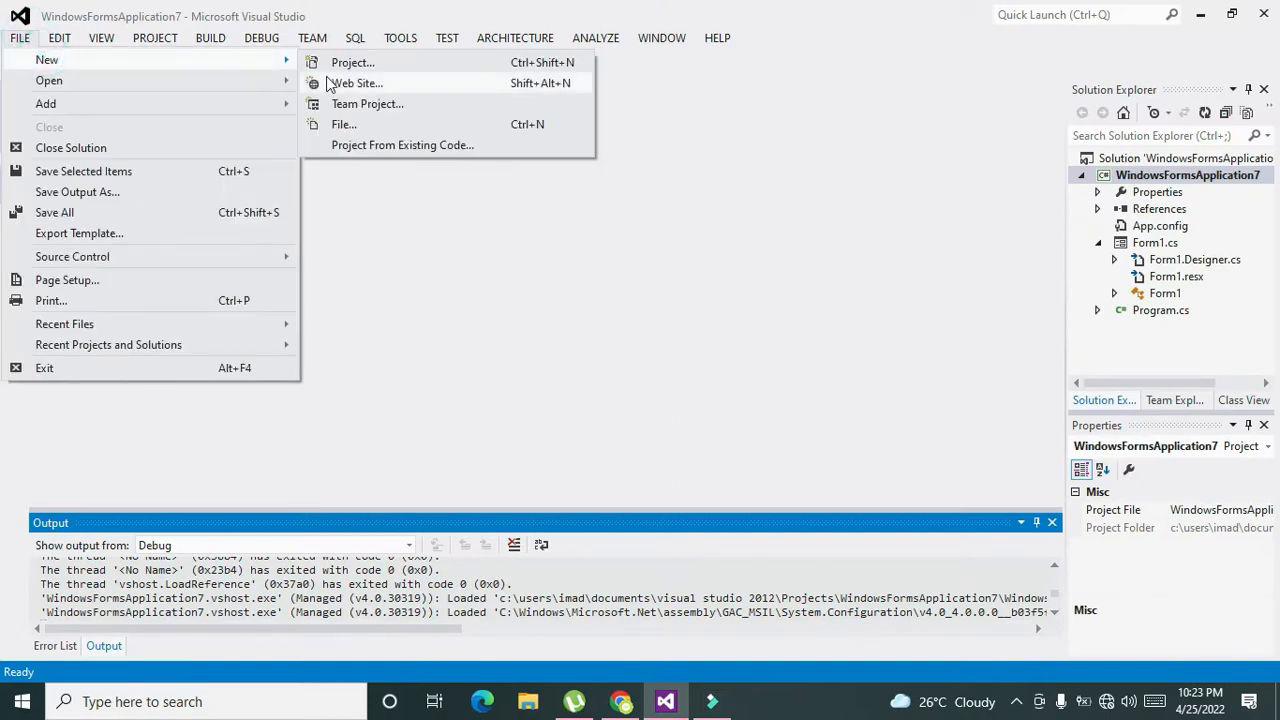
{"action": "mouse_move", "coordinate": [405, 68]}
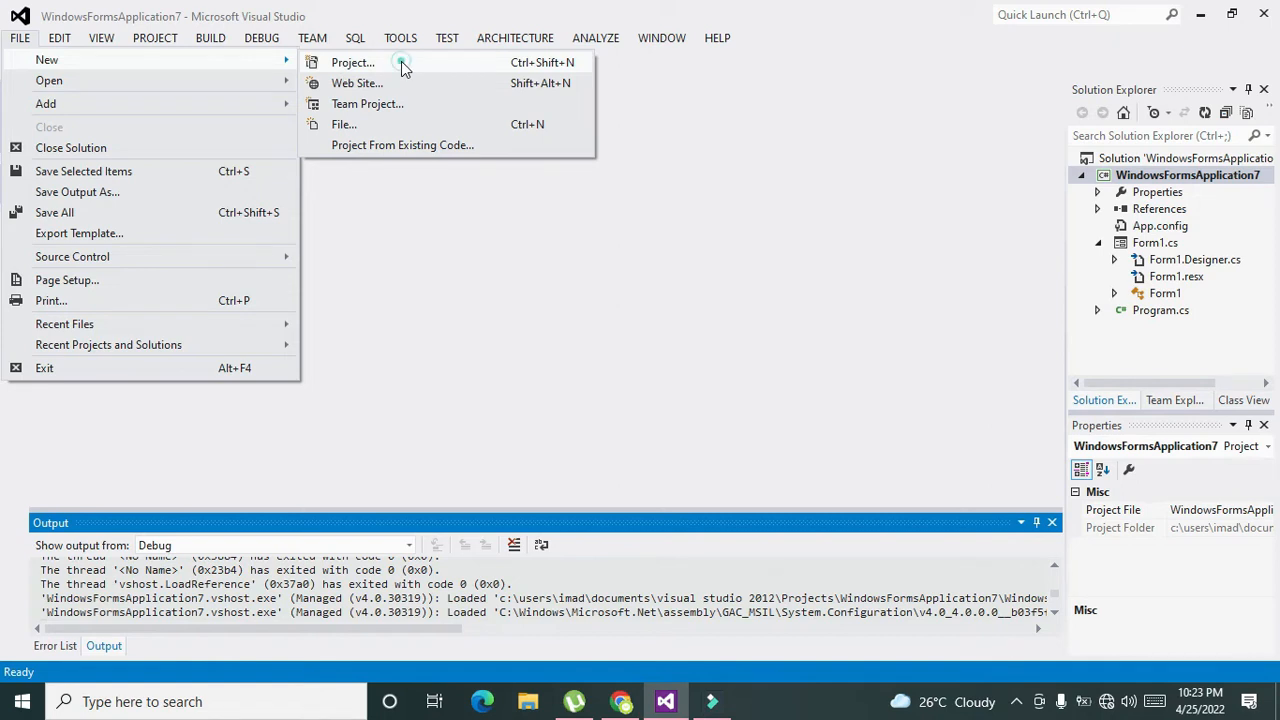
{"action": "left_click", "coordinate": [352, 62]}
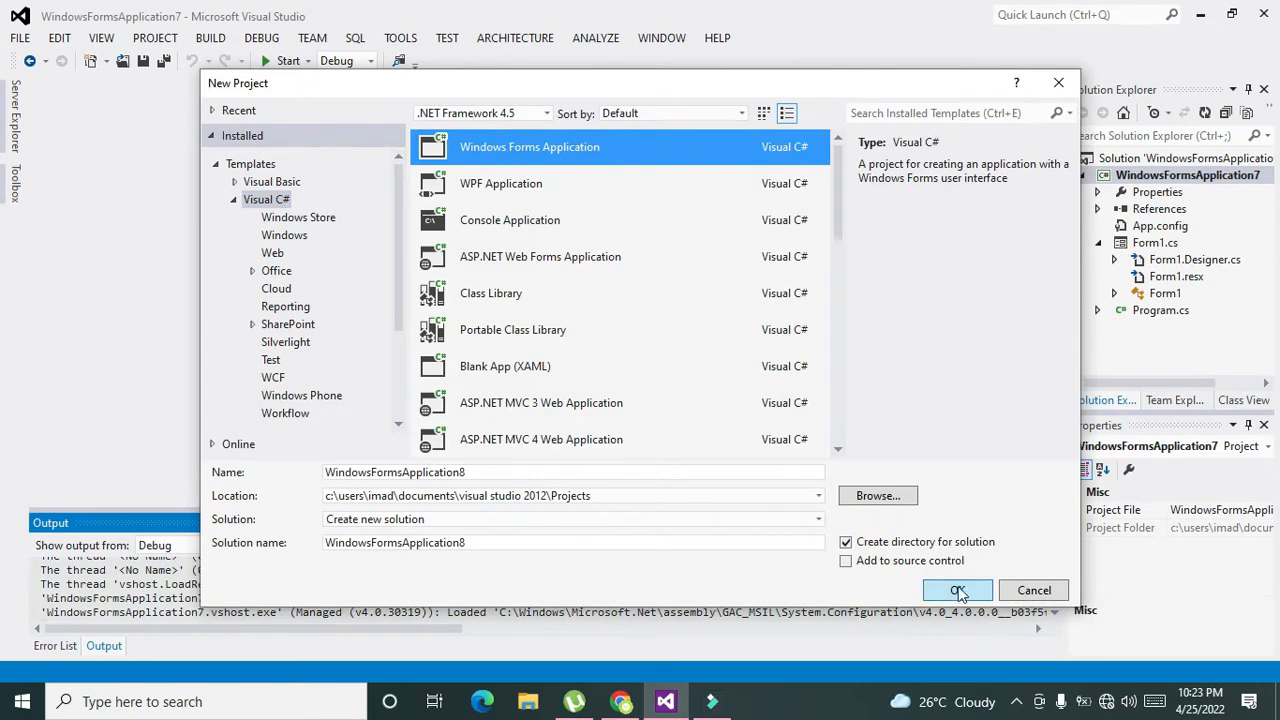
{"action": "left_click", "coordinate": [957, 590]}
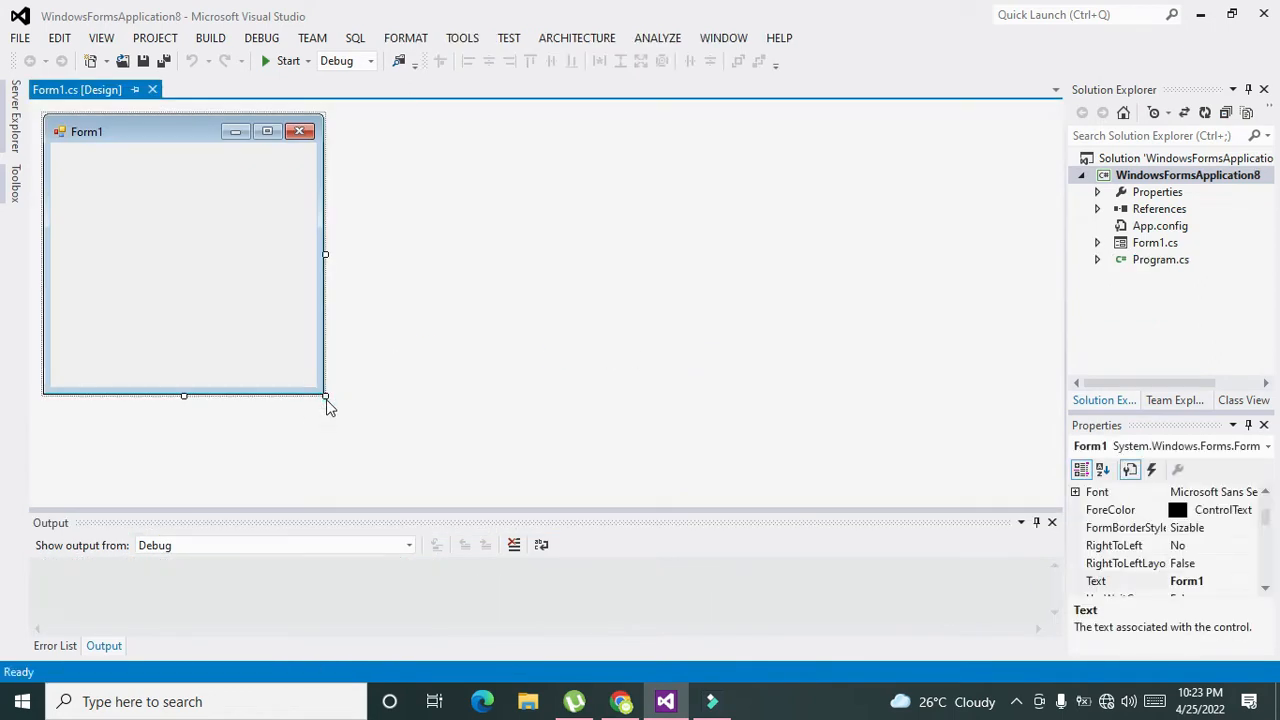
Enlarge Form1, place button1 near its centre, and open the empty button1_Click handler.
{"action": "left_click_drag", "start_coordinate": [325, 395], "coordinate": [883, 490]}
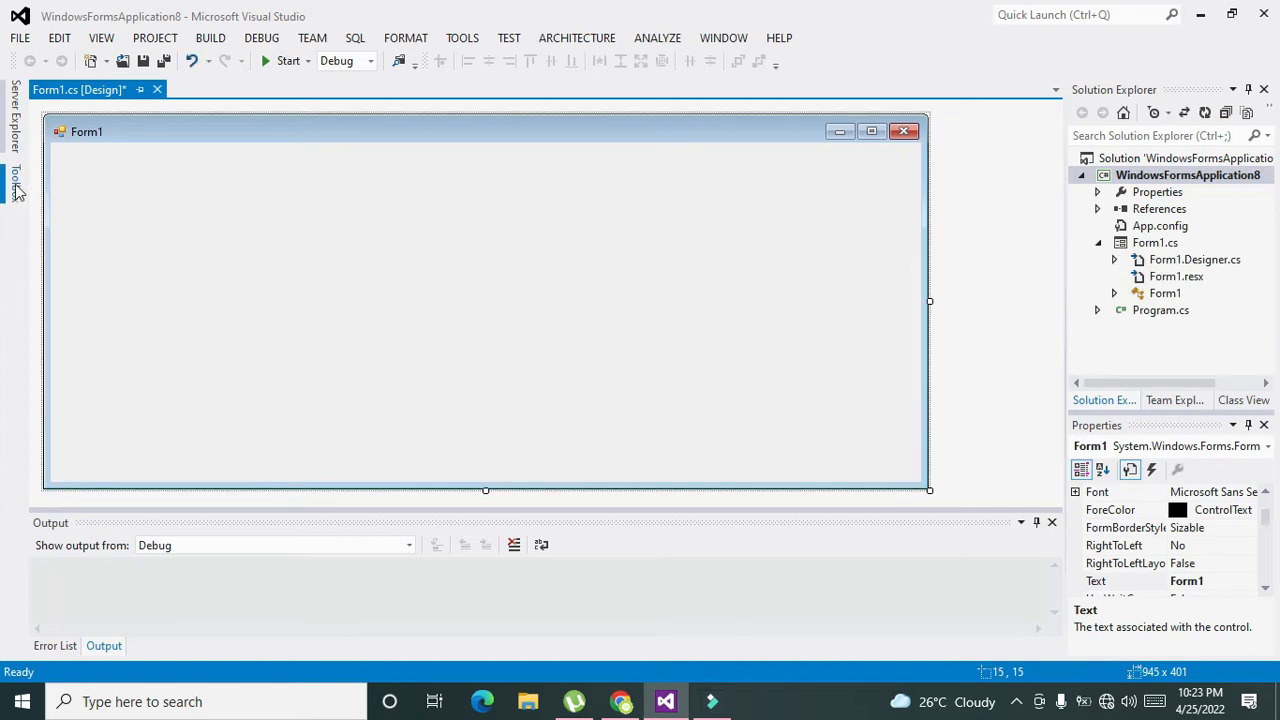
{"action": "left_click", "coordinate": [14, 178]}
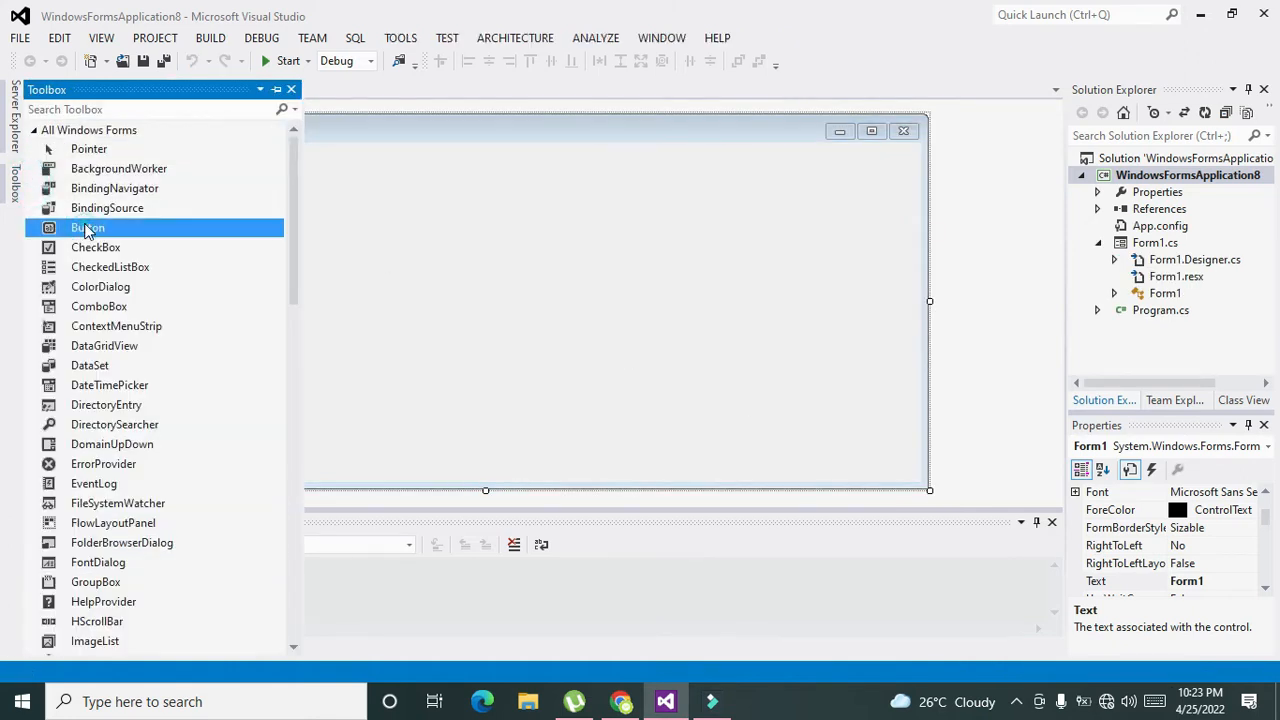
{"action": "left_click_drag", "start_coordinate": [88, 227], "coordinate": [236, 272]}
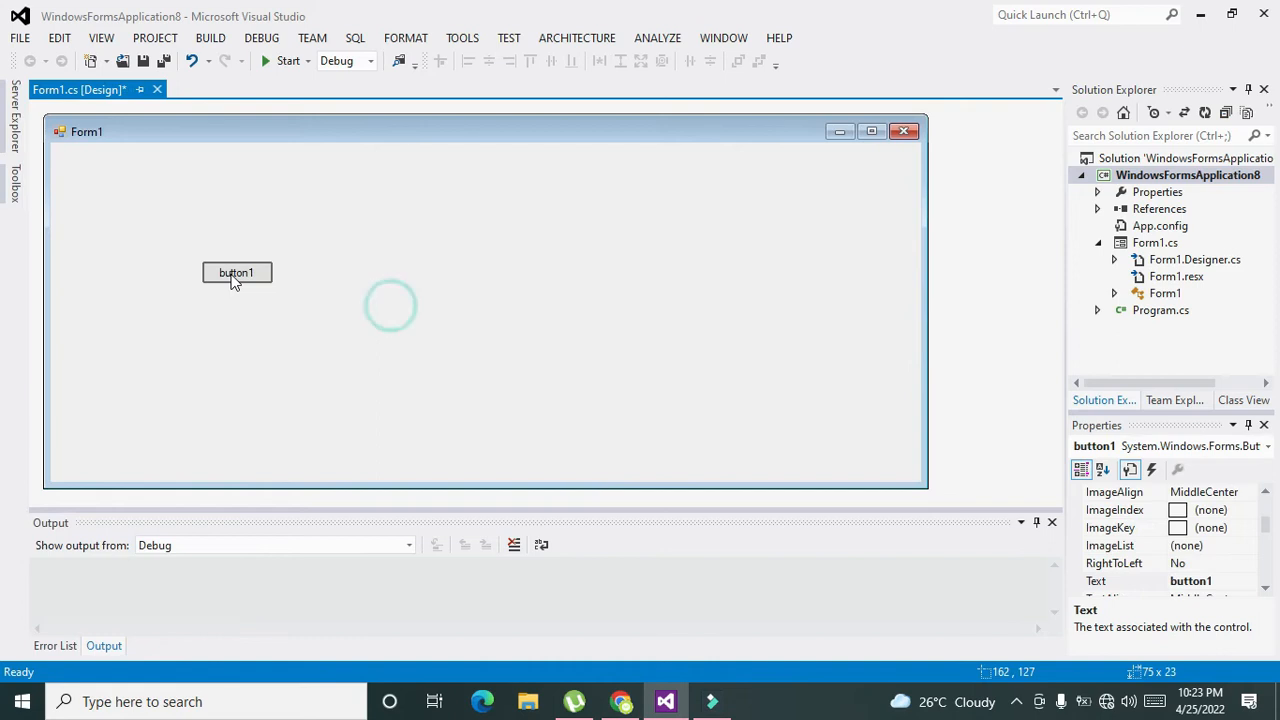
{"action": "left_click_drag", "start_coordinate": [236, 272], "coordinate": [354, 287]}
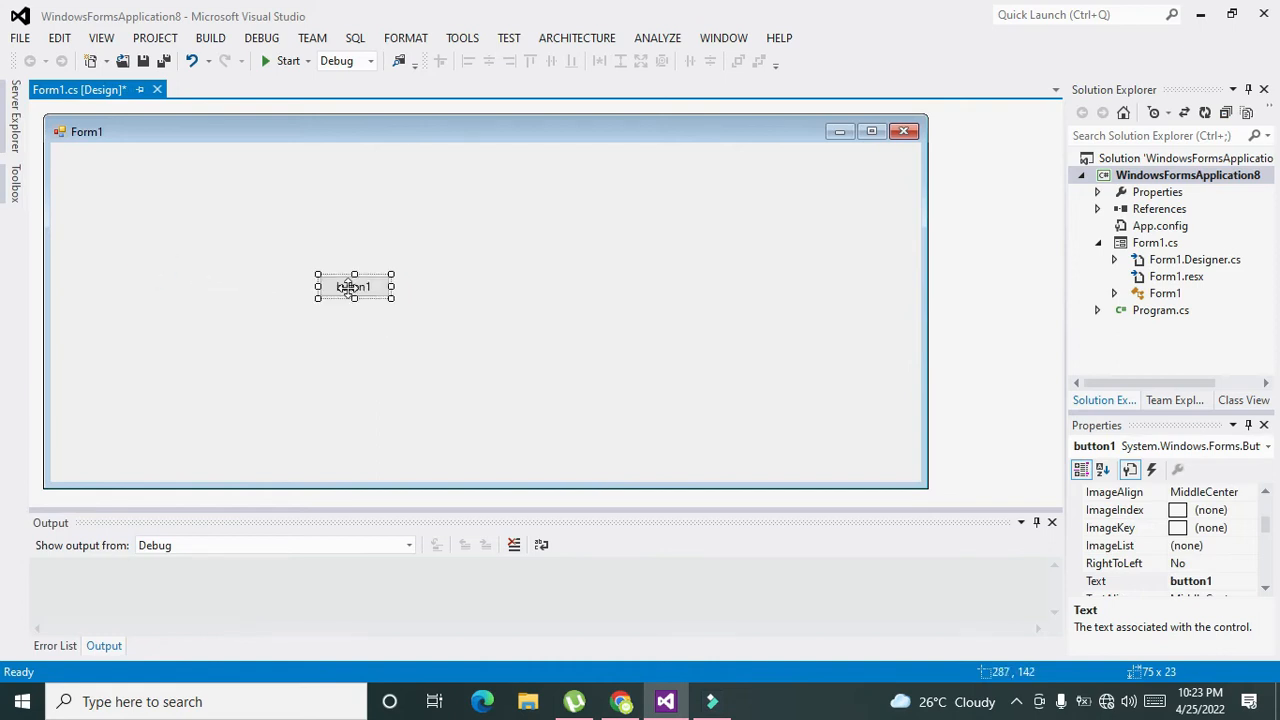
{"action": "double_click", "coordinate": [353, 287]}
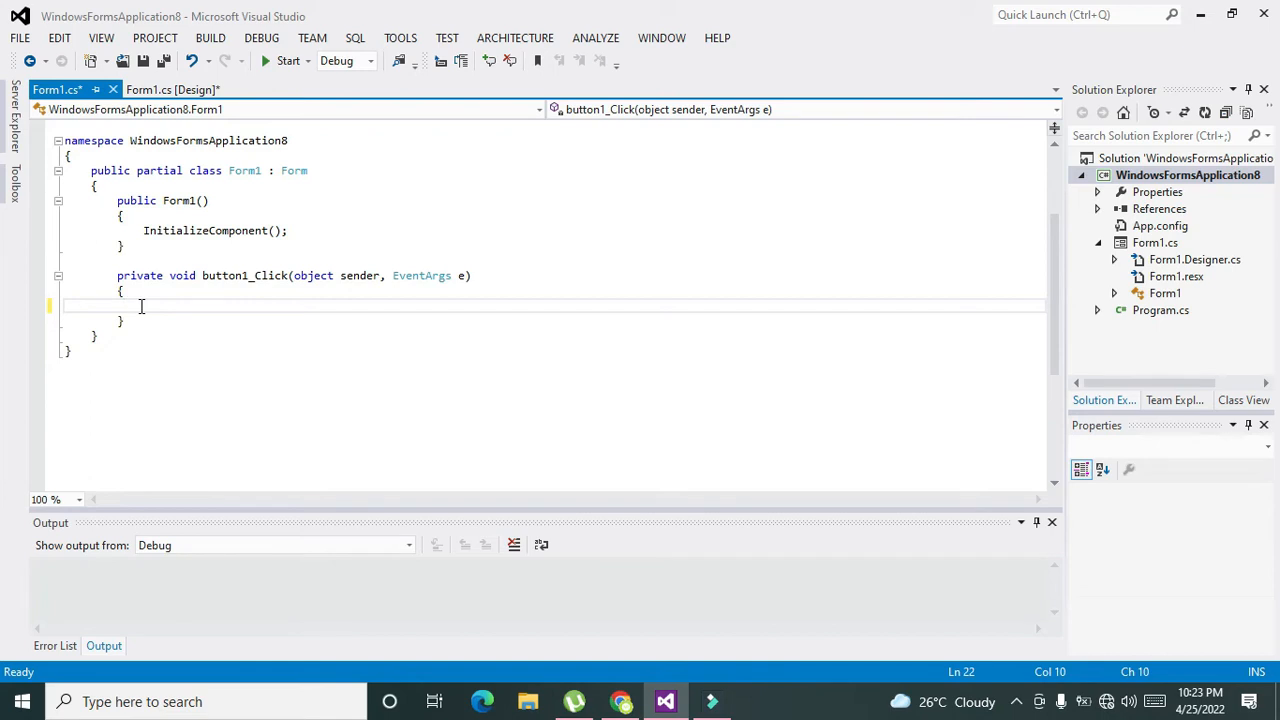
Write string a = "jones"; in button1_Click and start a new line below.
{"action": "type", "text": "string"}
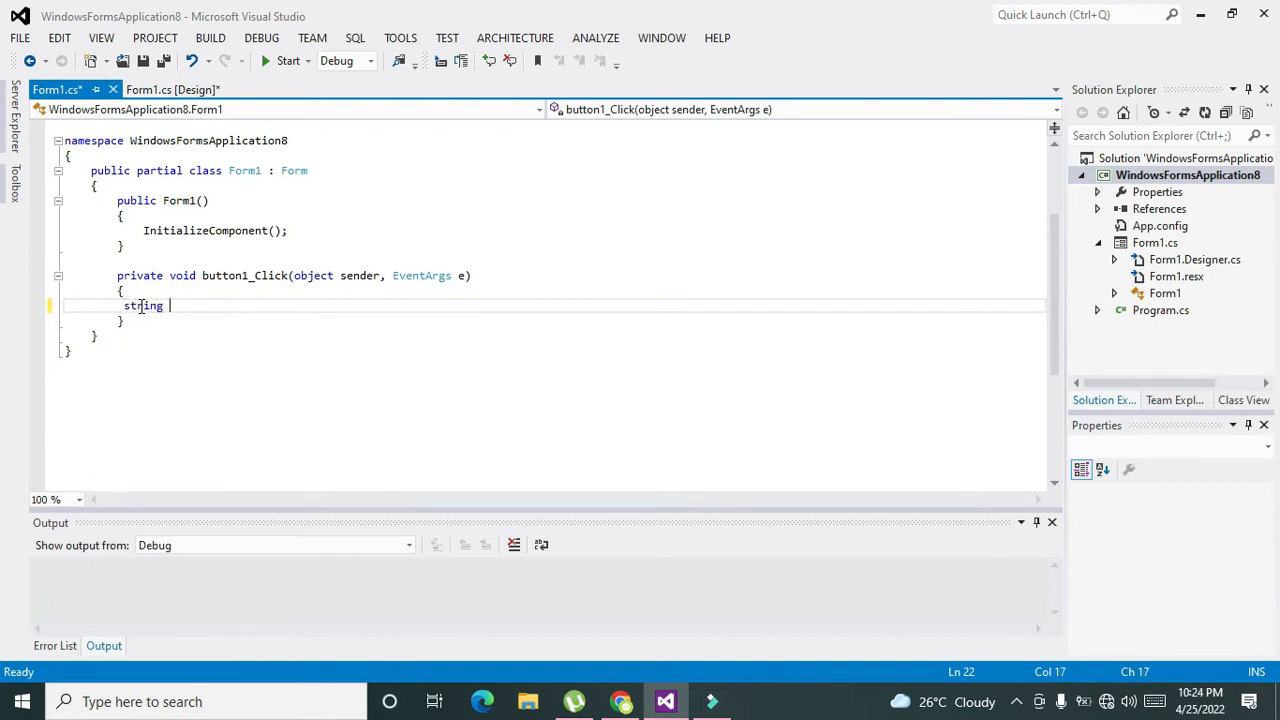
{"action": "type", "text": "a="}
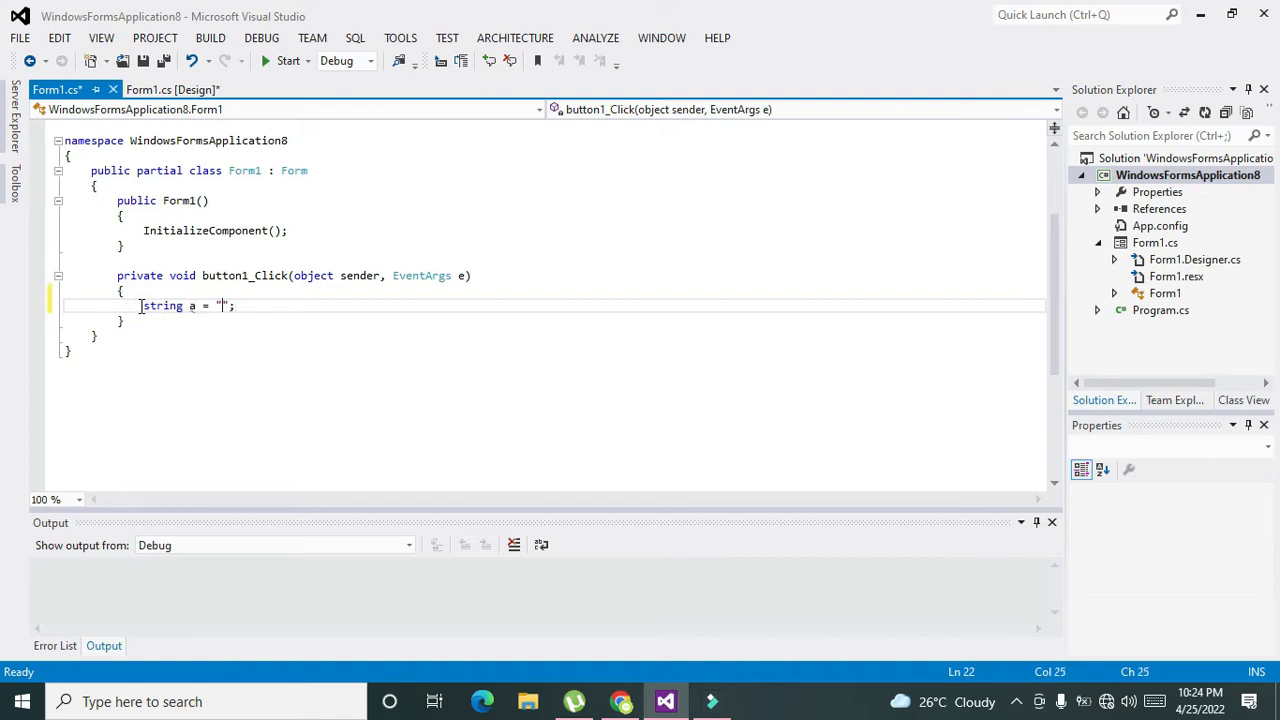
{"action": "type", "text": "jones"}
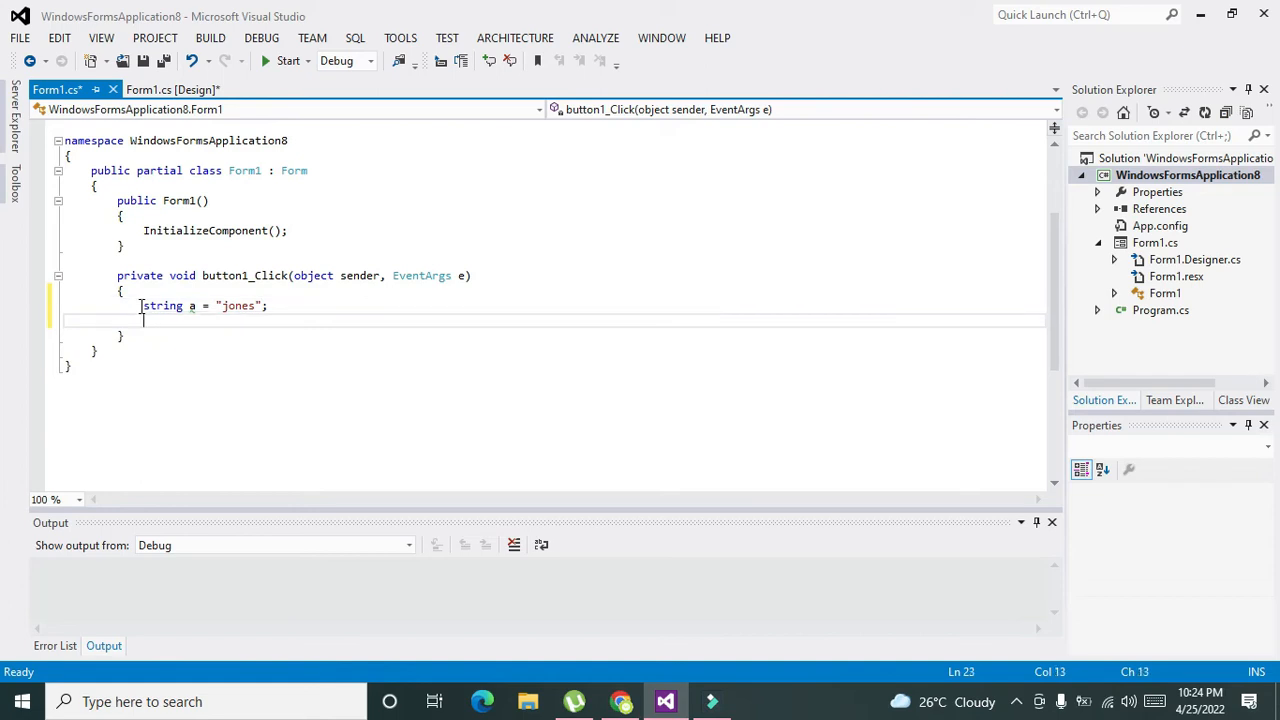
{"action": "double_click", "coordinate": [237, 305]}
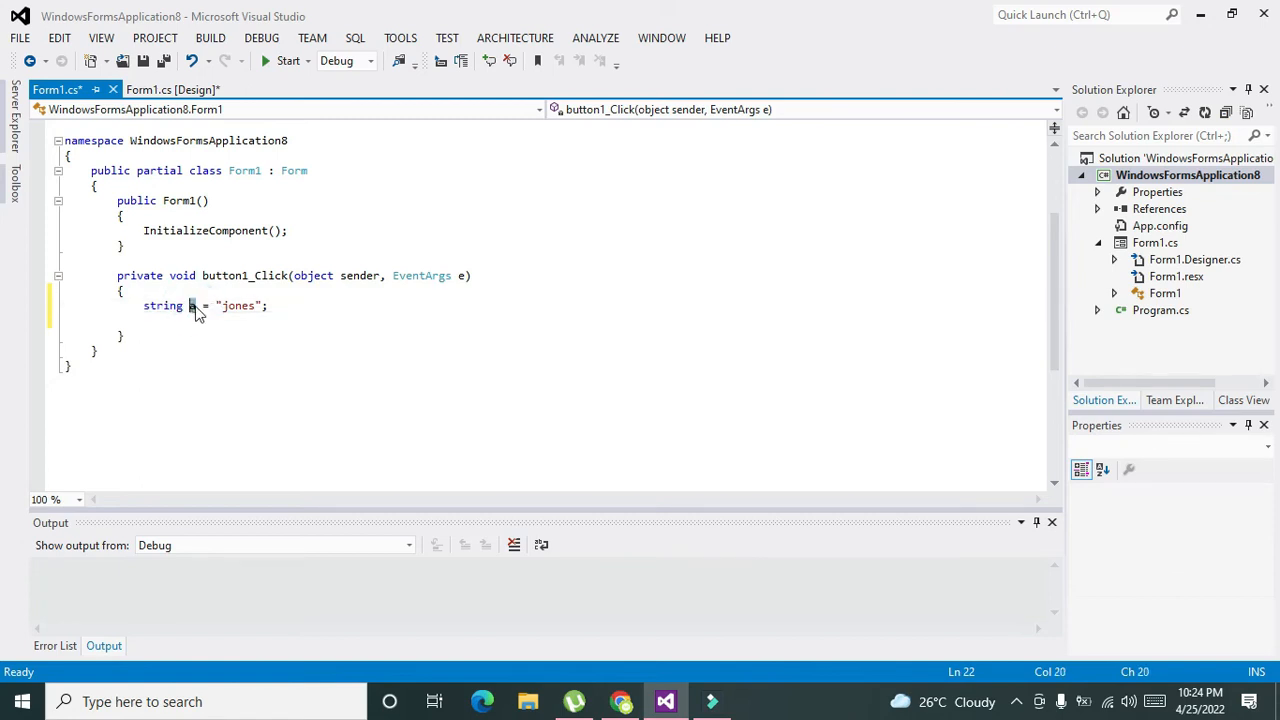
{"action": "double_click", "coordinate": [232, 305]}
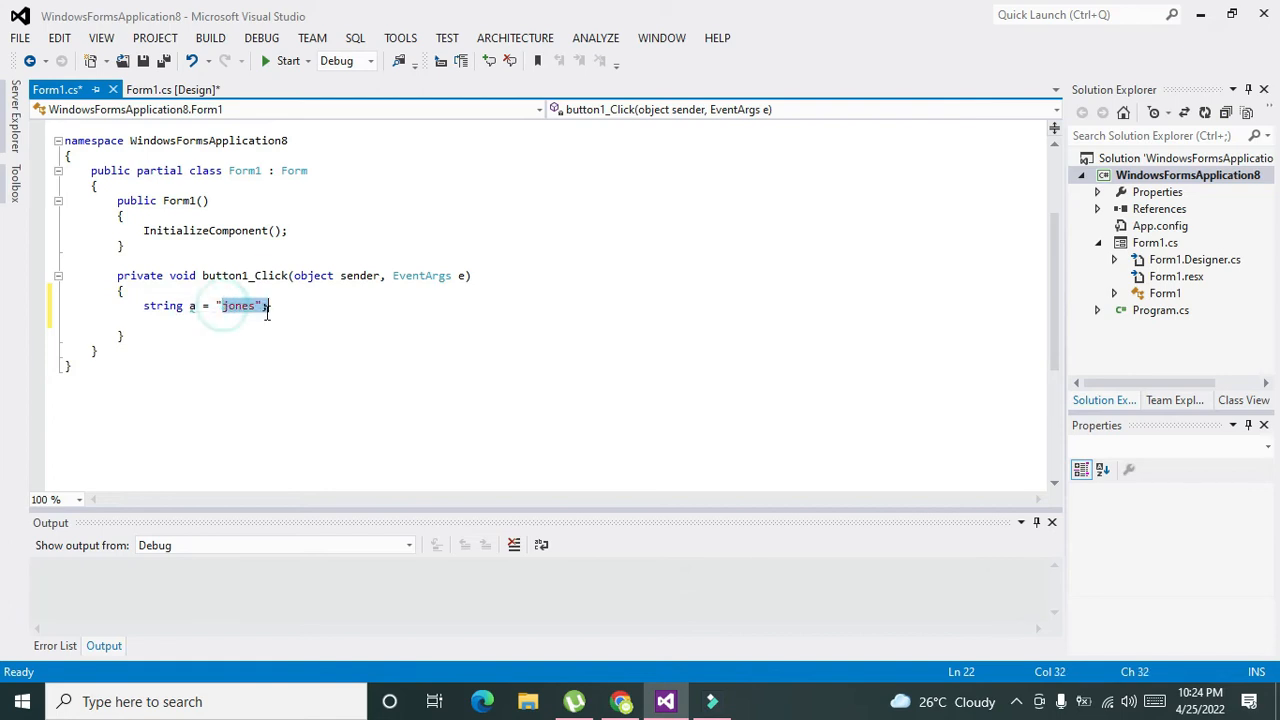
{"action": "left_click", "coordinate": [248, 305]}
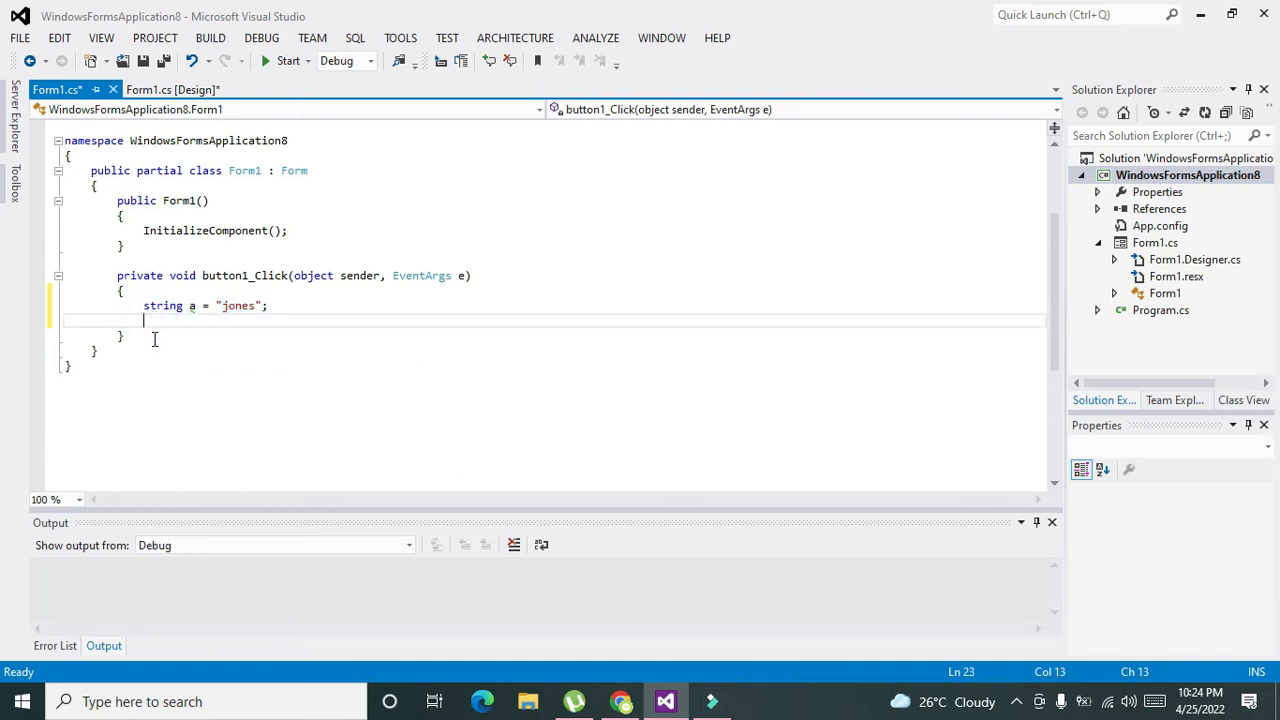
Add Console.WriteLine(a.Length); as the handler's second line using IntelliSense.
{"action": "type", "text": "Co"}
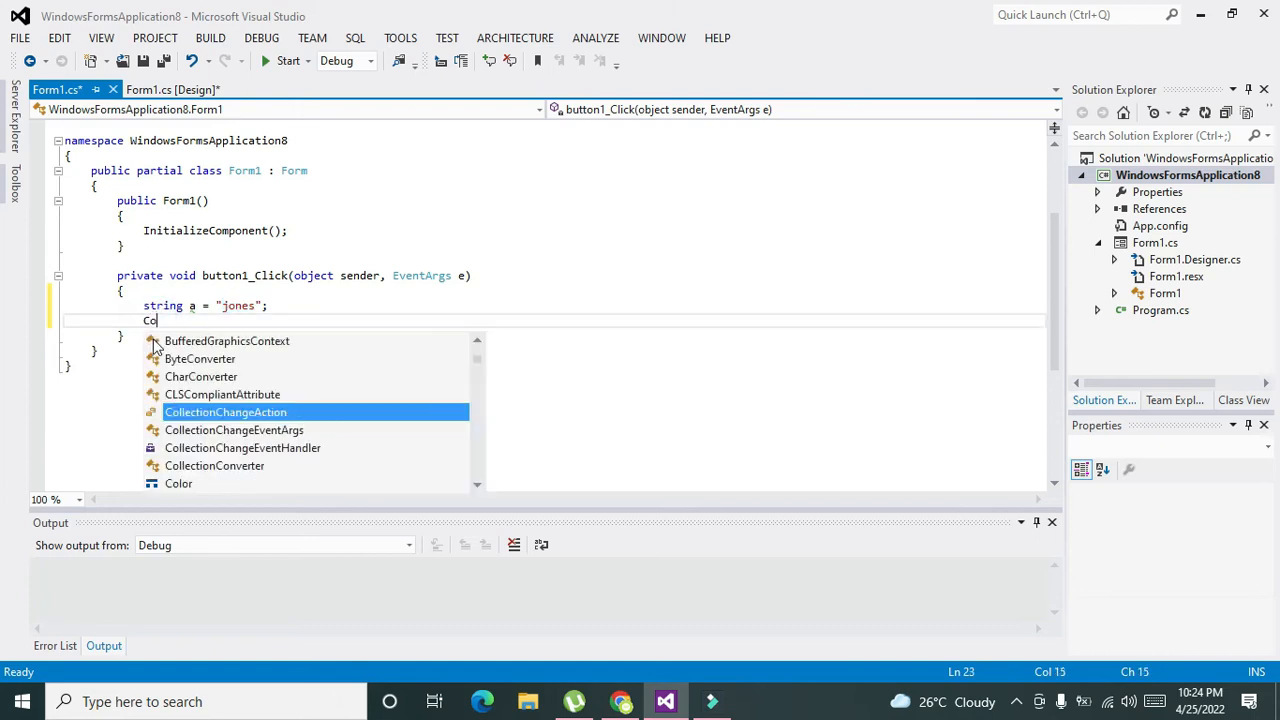
{"action": "type", "text": "nsole"}
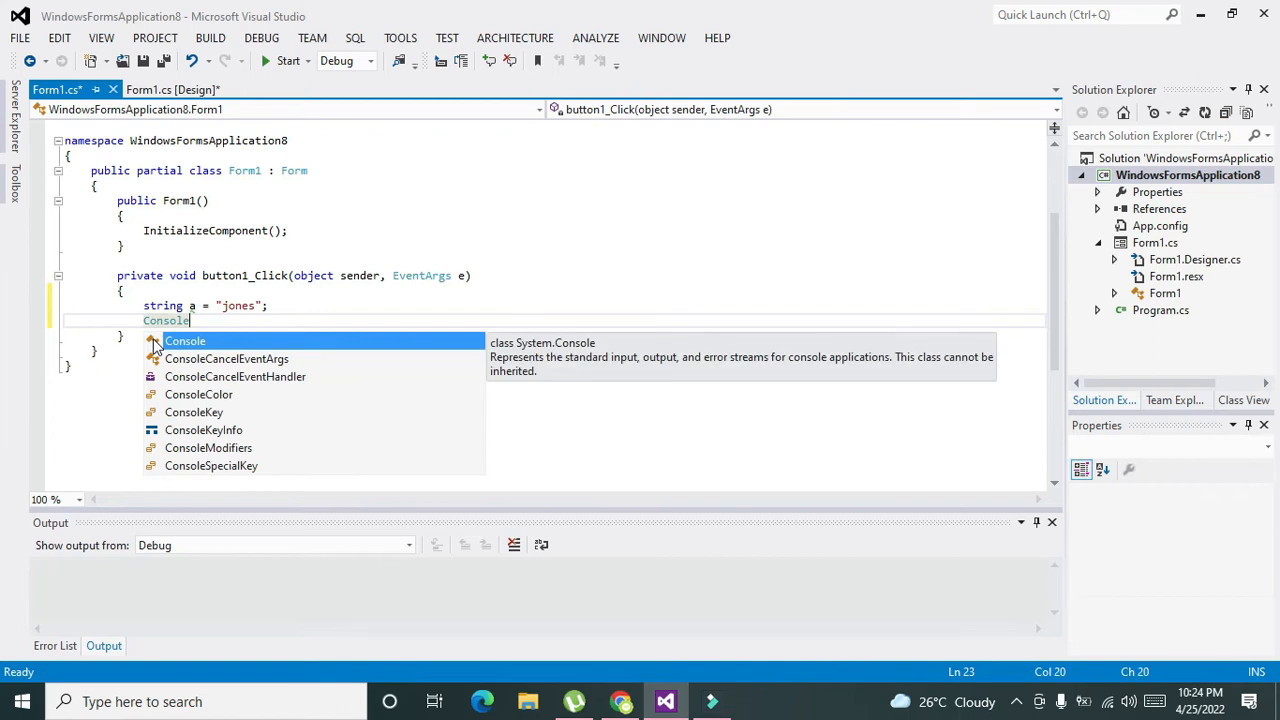
{"action": "type", "text": ".WriteLine();"}
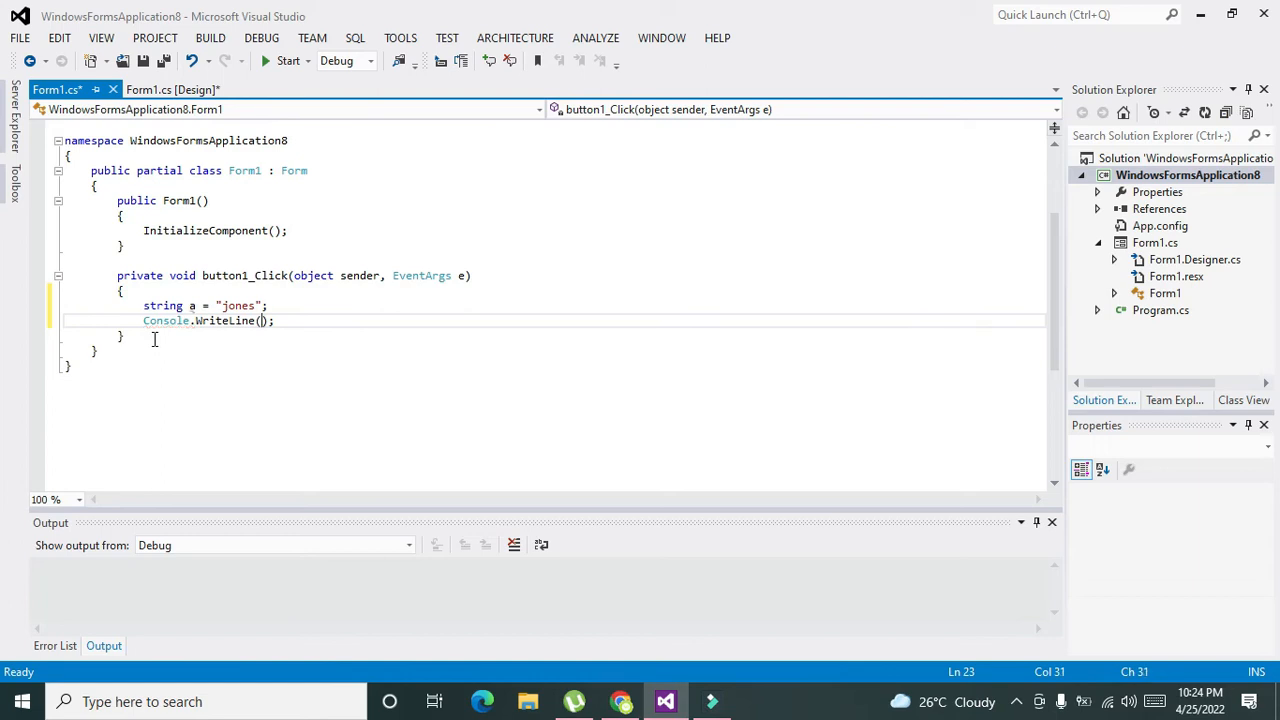
{"action": "type", "text": "a"}
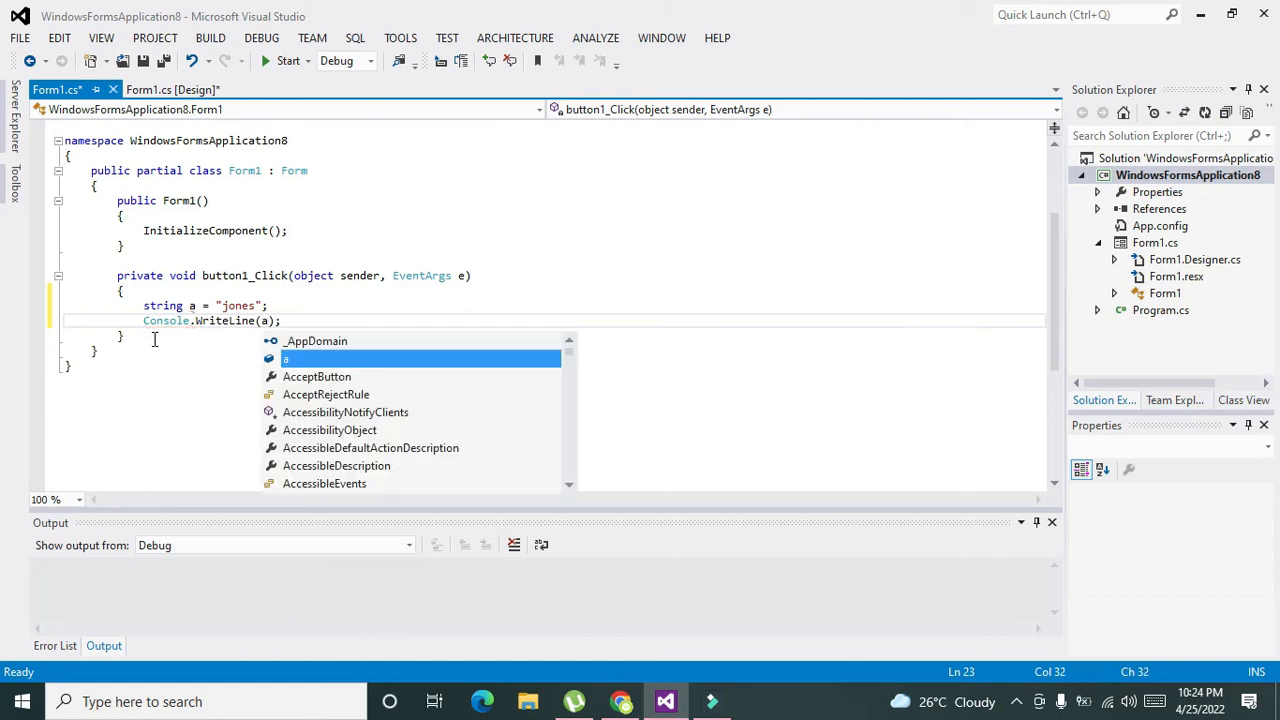
{"action": "type", "text": ".Length"}
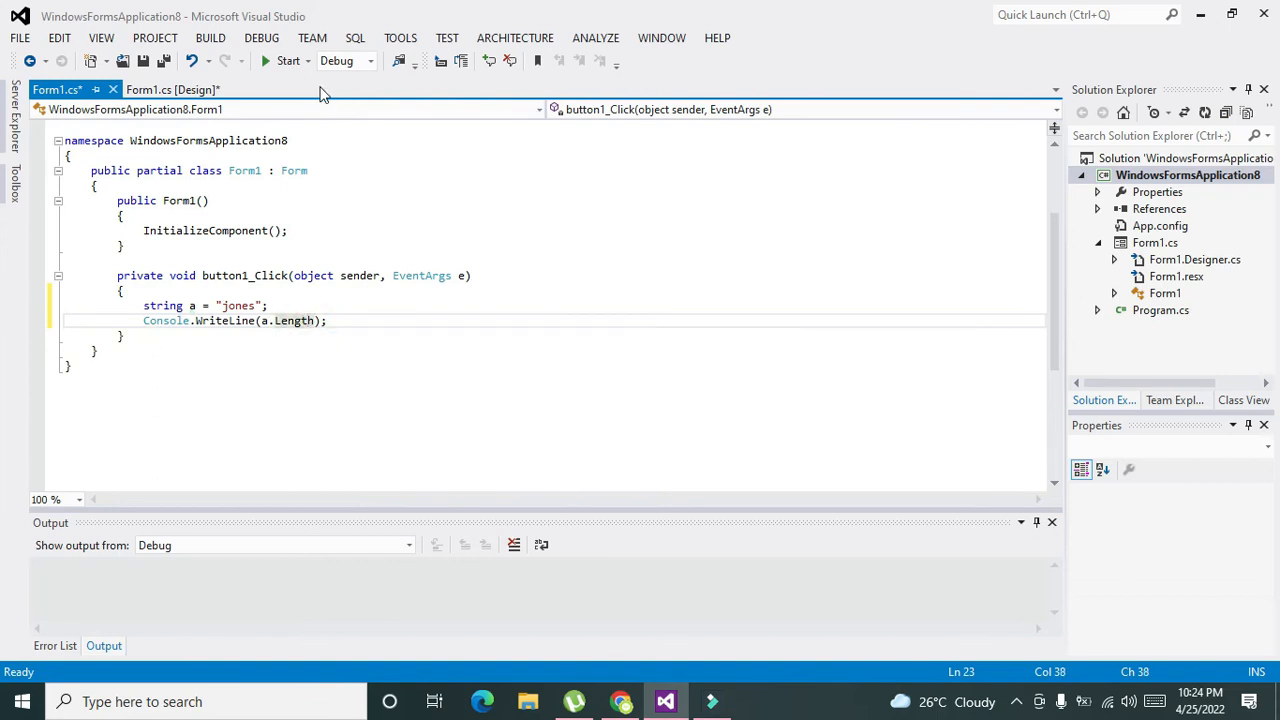
Run the app, press button1 repeatedly so Output shows 5, then stop debugging.
{"action": "left_click", "coordinate": [288, 61]}
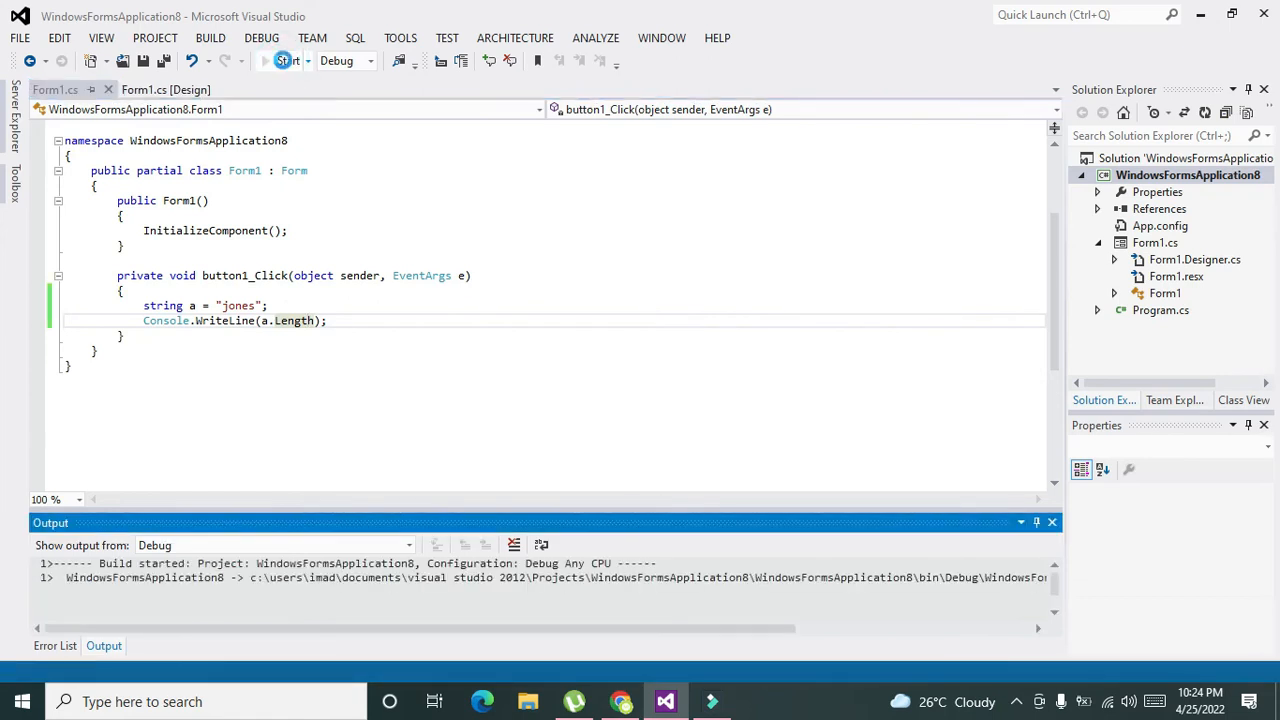
{"action": "left_click", "coordinate": [285, 60]}
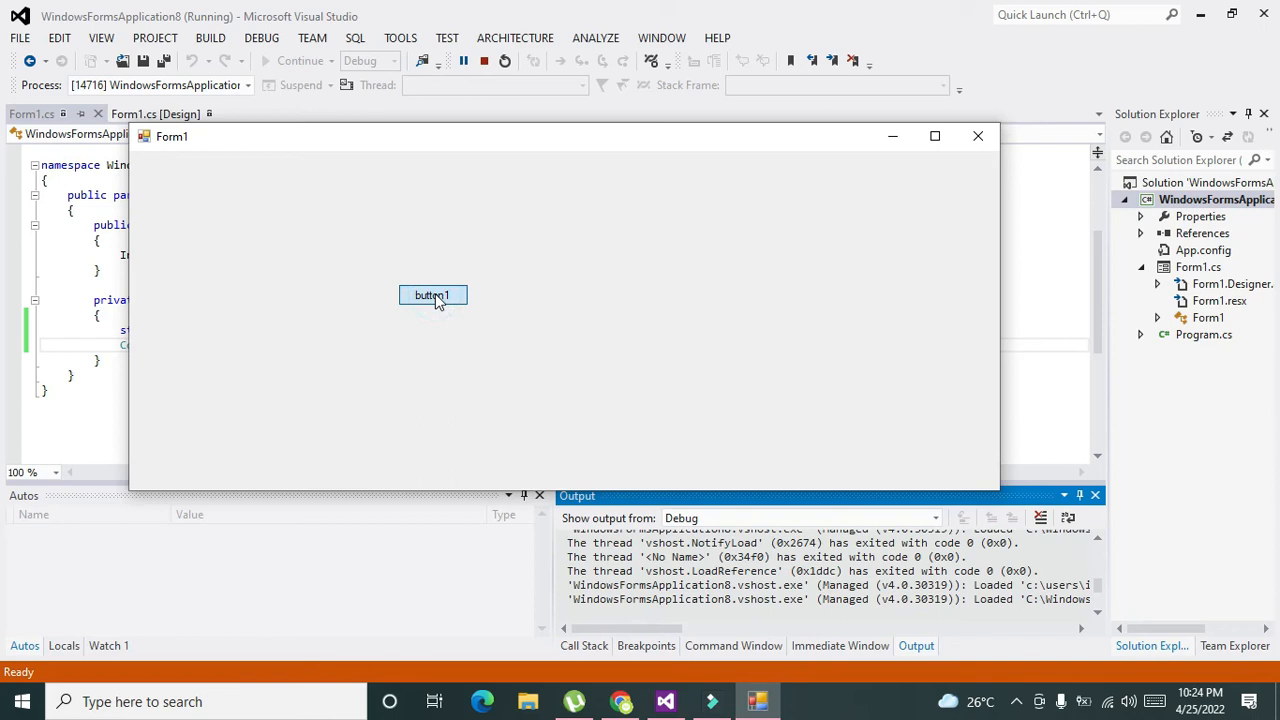
{"action": "left_click", "coordinate": [432, 295]}
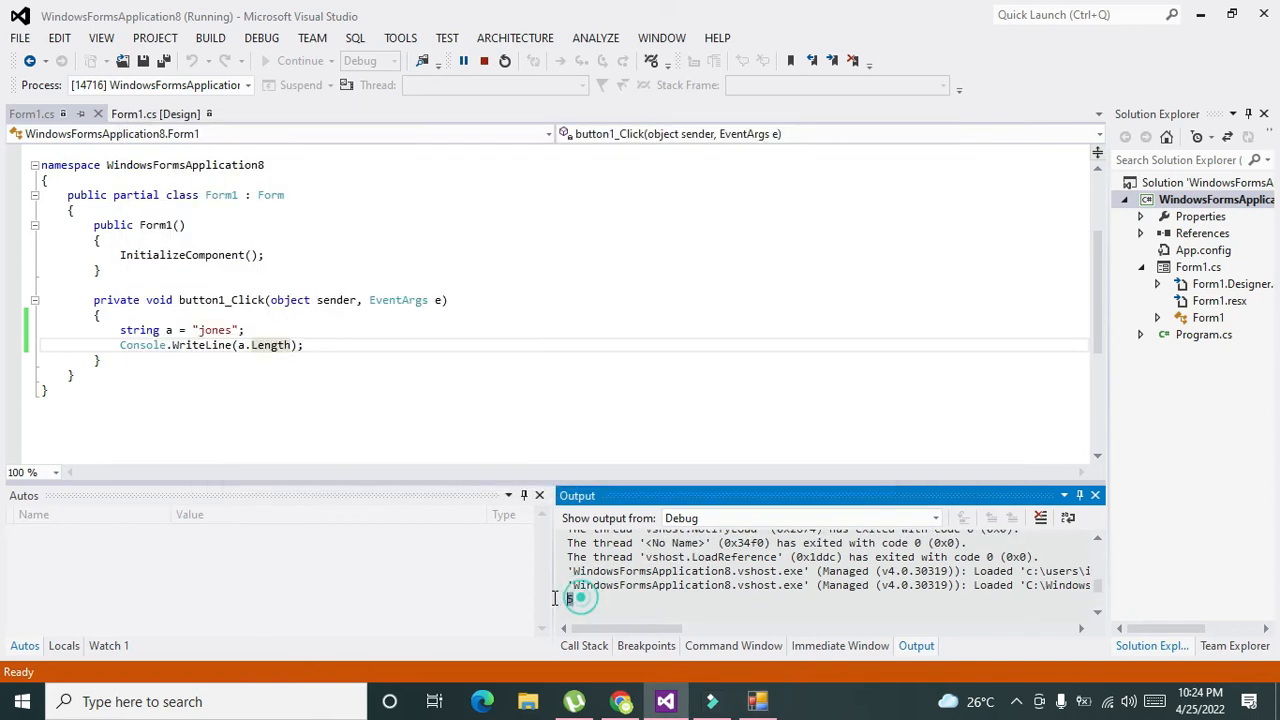
{"action": "left_click", "coordinate": [432, 295]}
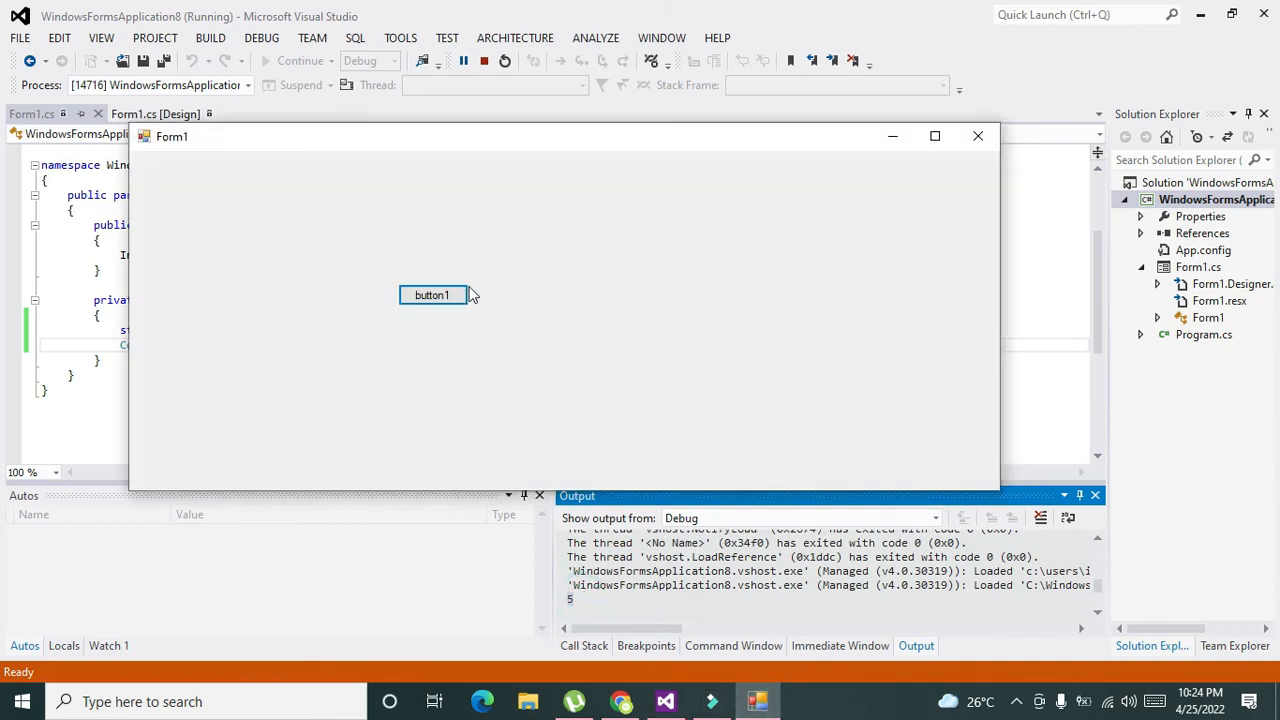
{"action": "left_click", "coordinate": [432, 295]}
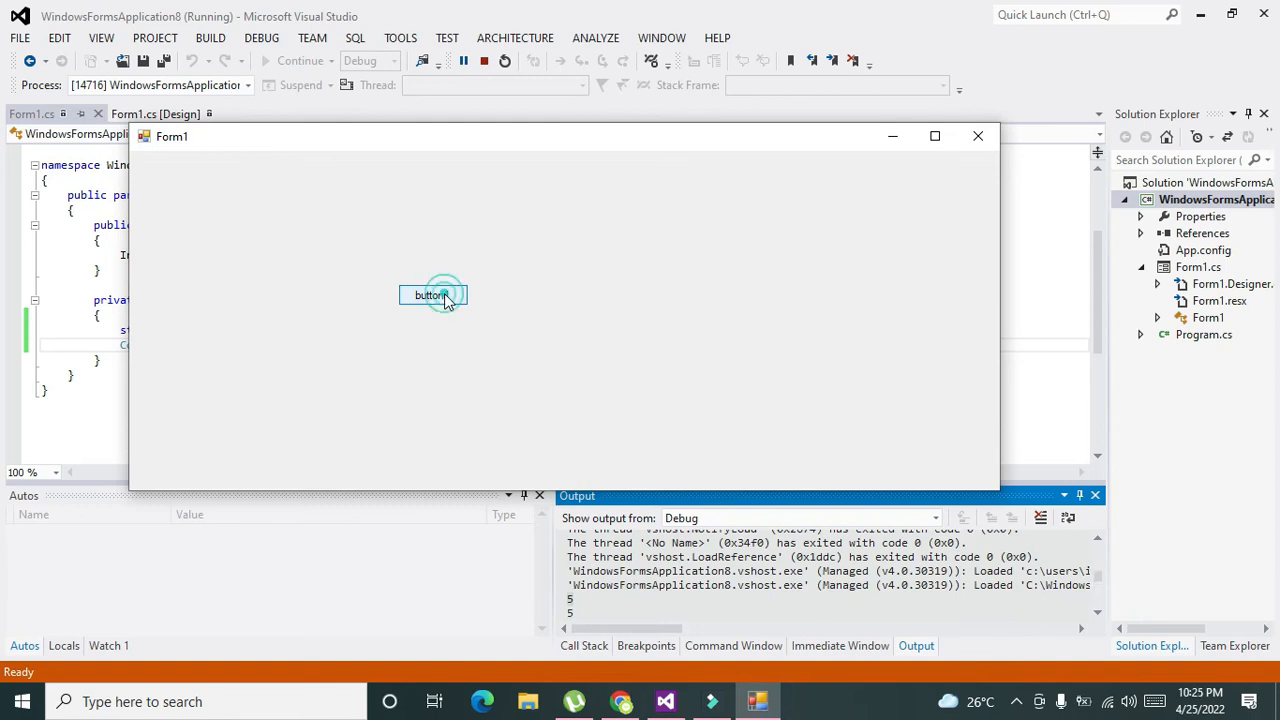
{"action": "left_click", "coordinate": [432, 294]}
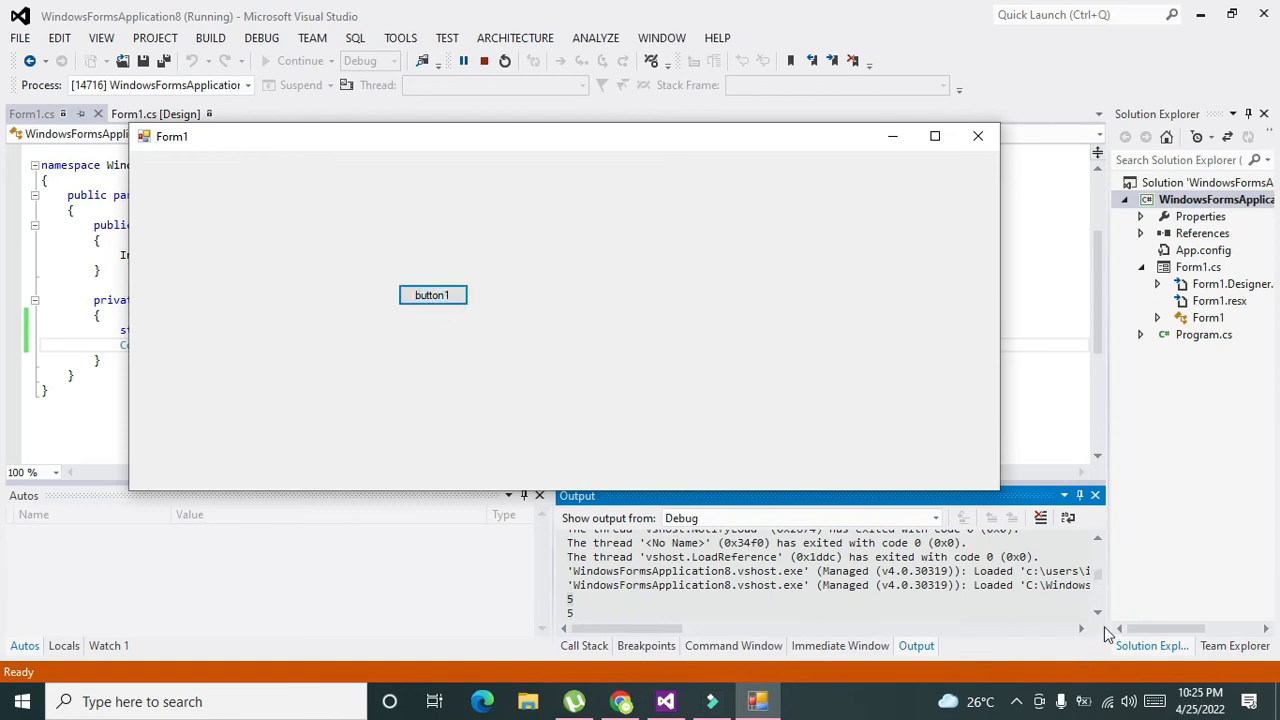
{"action": "left_click", "coordinate": [432, 294]}
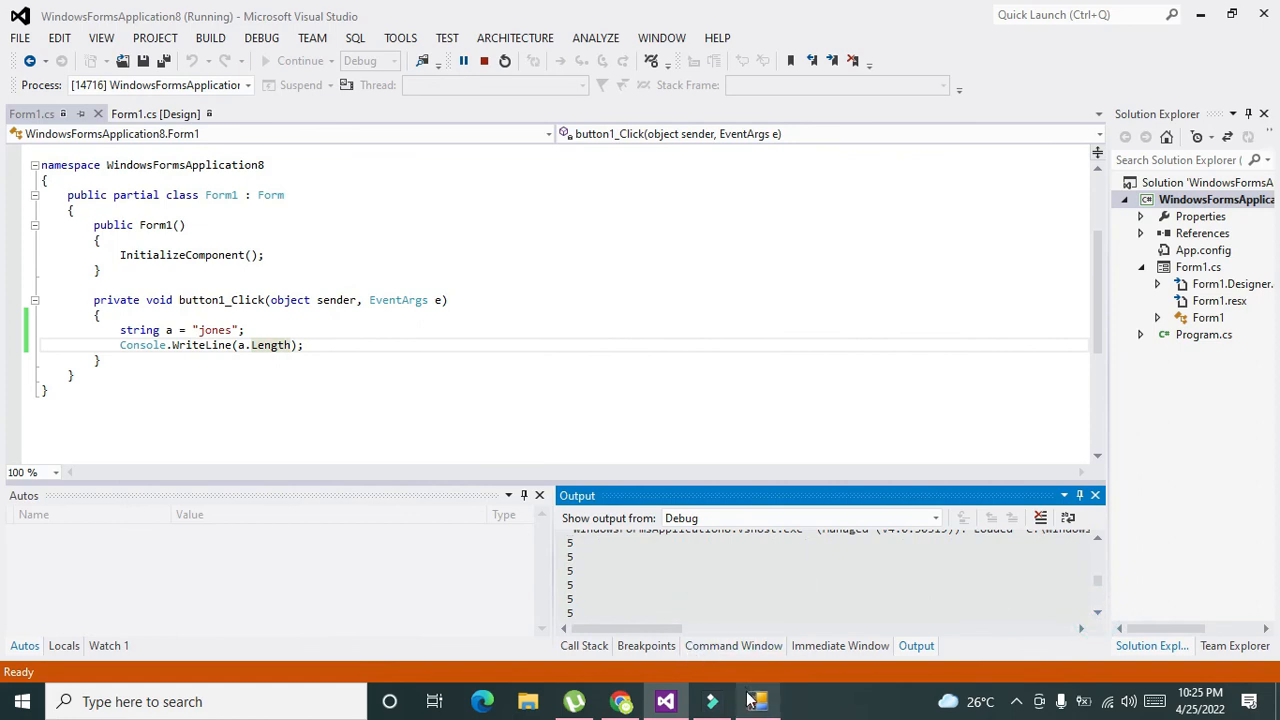
{"action": "left_click", "coordinate": [487, 61]}
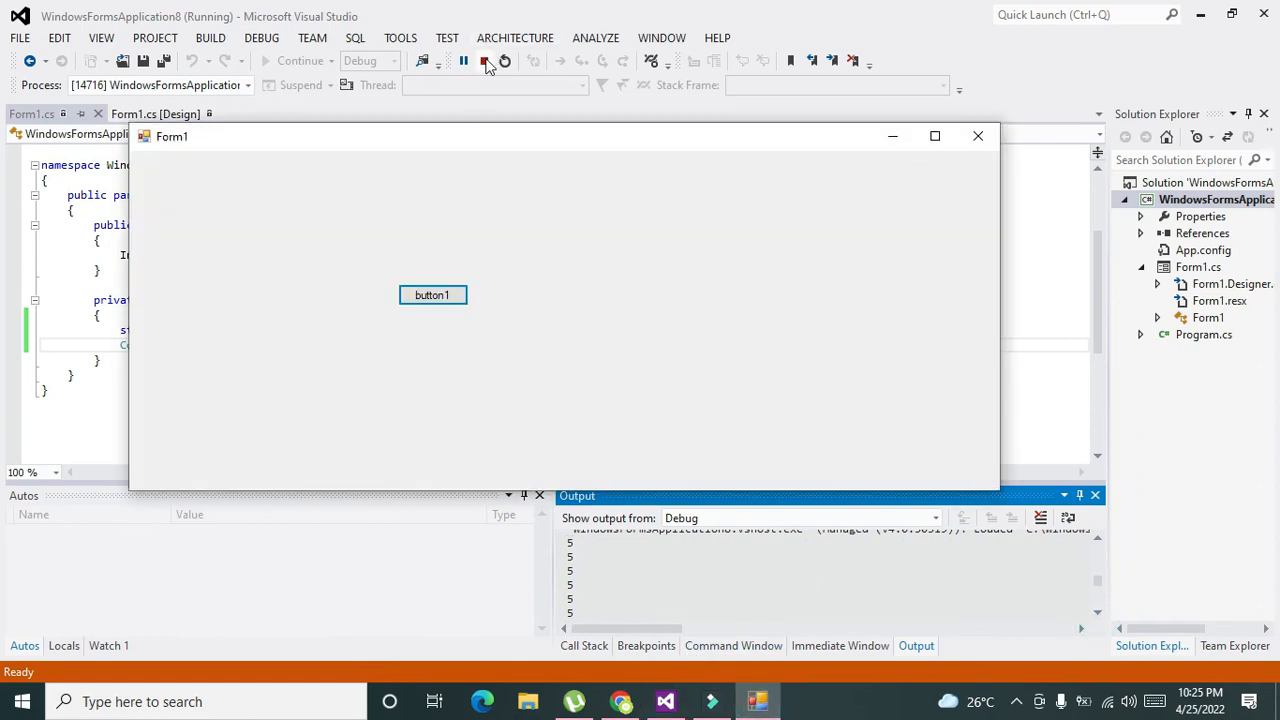
{"action": "mouse_move", "coordinate": [484, 61]}
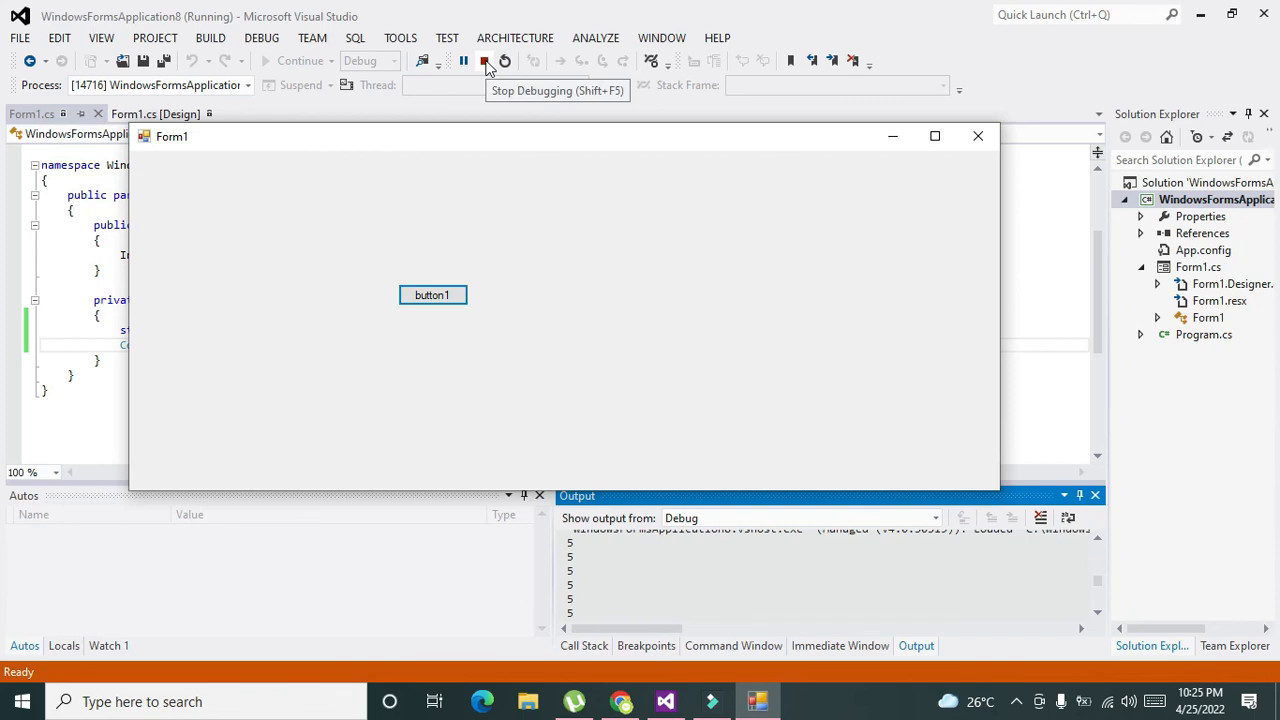
{"action": "left_click", "coordinate": [485, 60]}
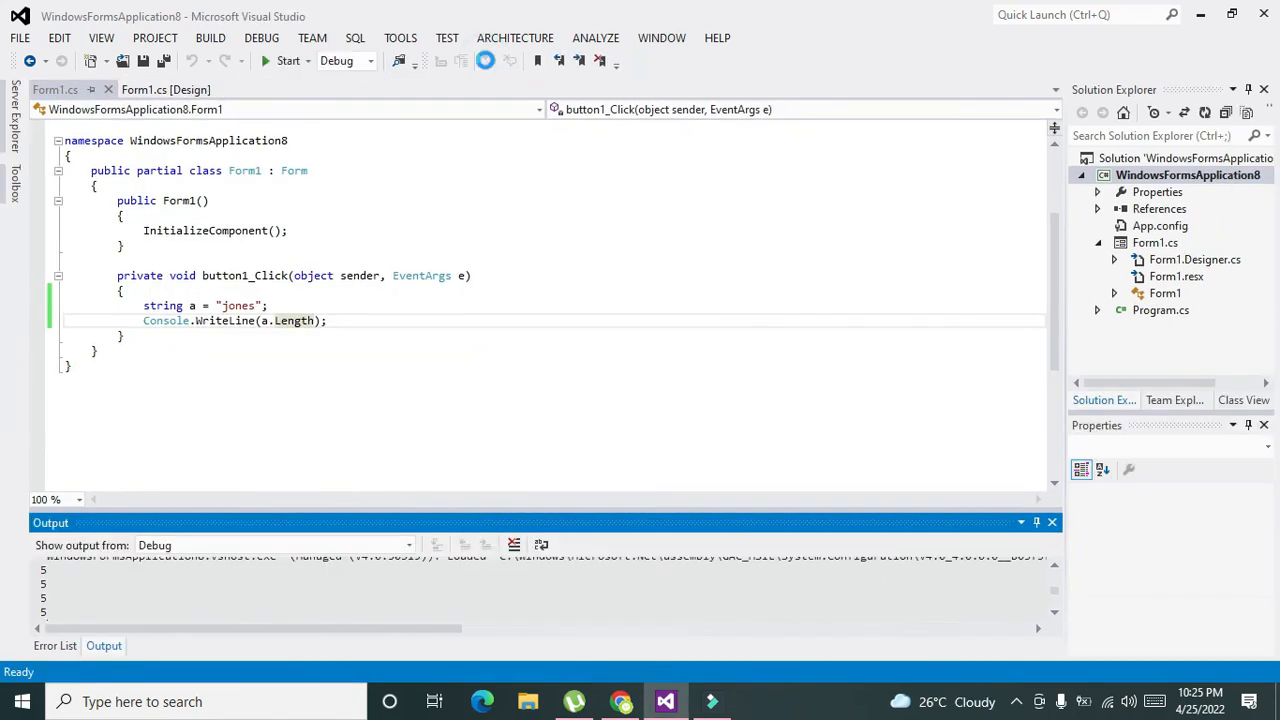